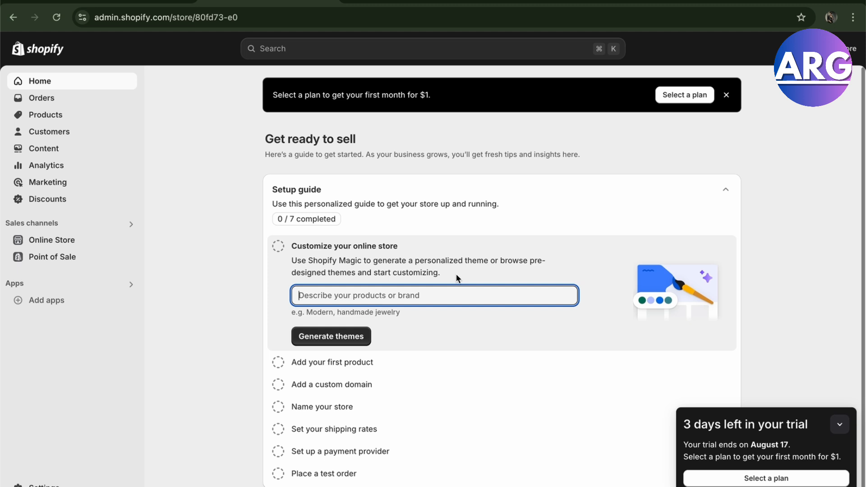
pyautogui.moveTo(163, 118)
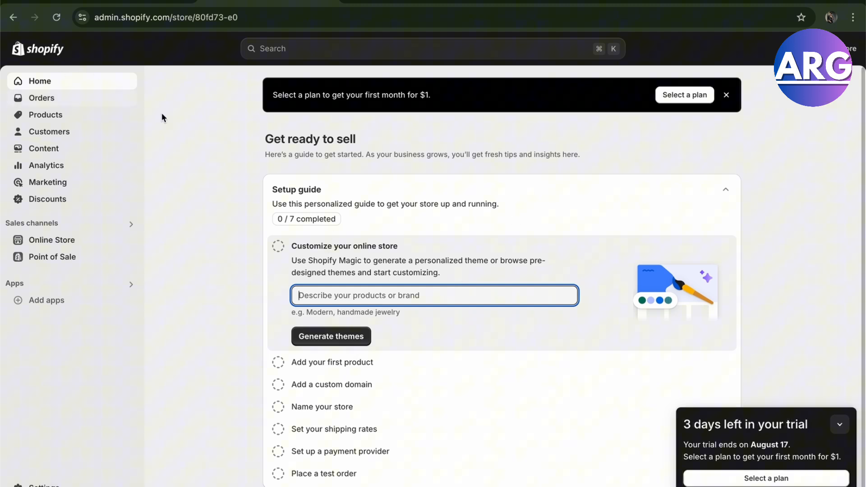
pyautogui.moveTo(60, 62)
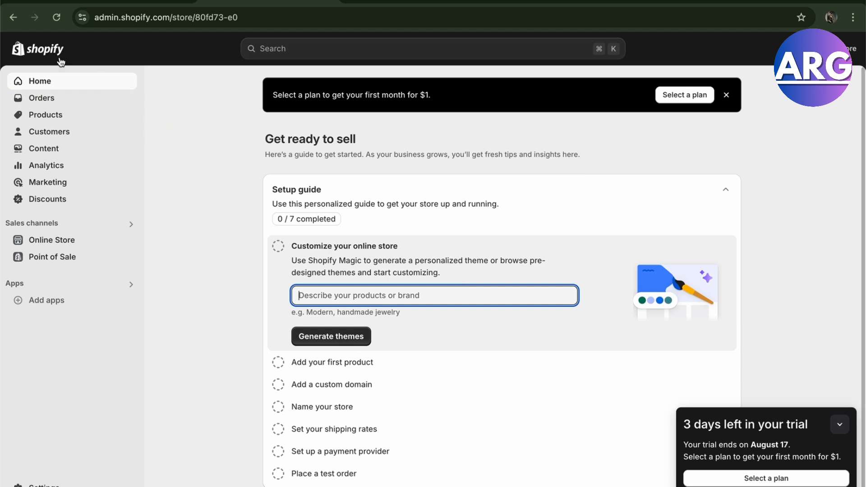
pyautogui.moveTo(186, 256)
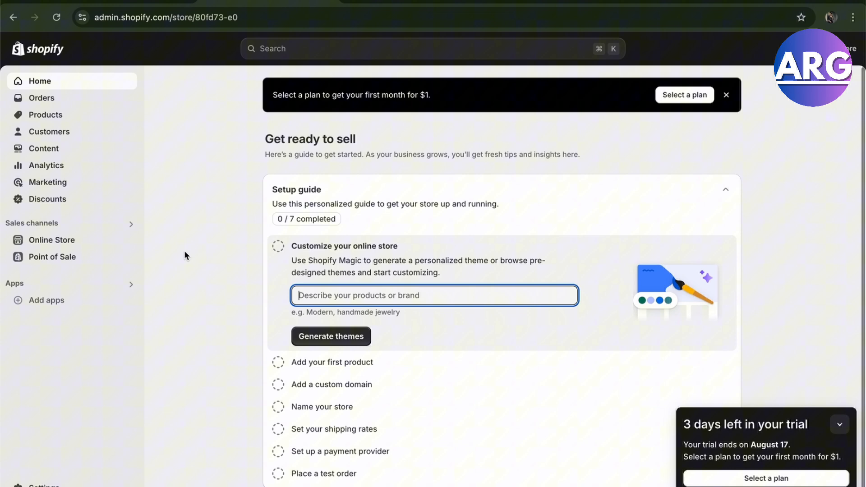
pyautogui.moveTo(125, 10)
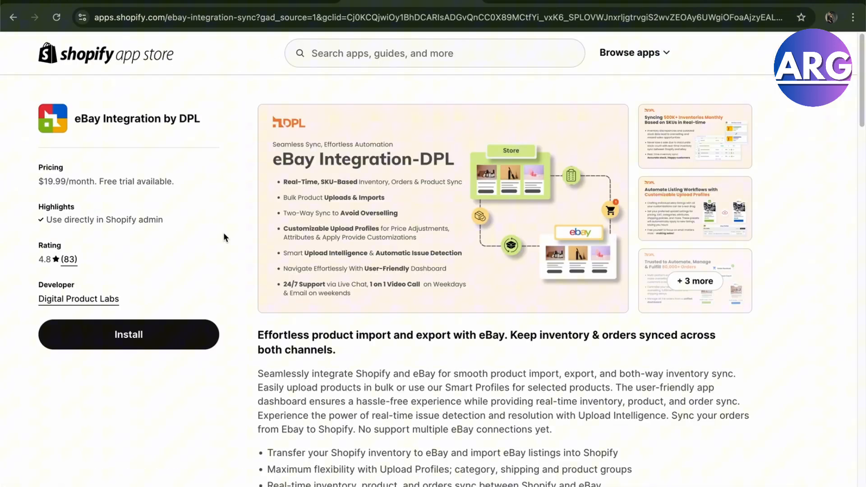
pyautogui.moveTo(109, 86)
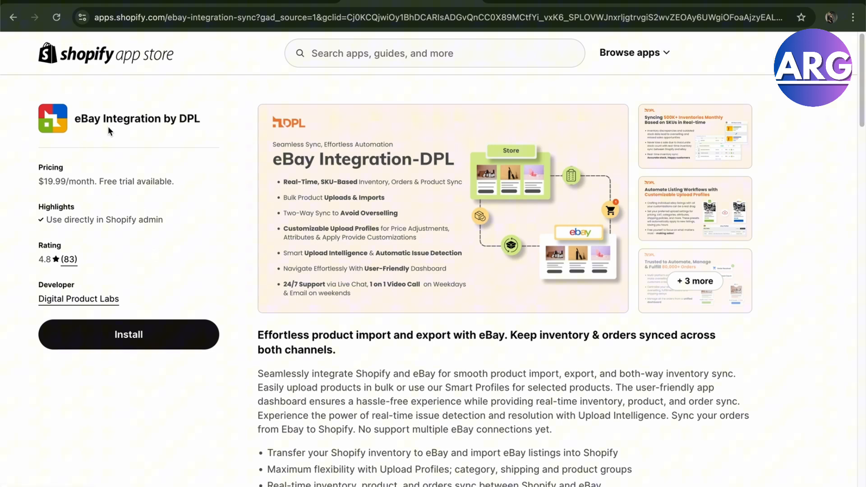
# - Start installing eBay Integration by DPL and reach the Shopify store login prompt
pyautogui.click(128, 334)
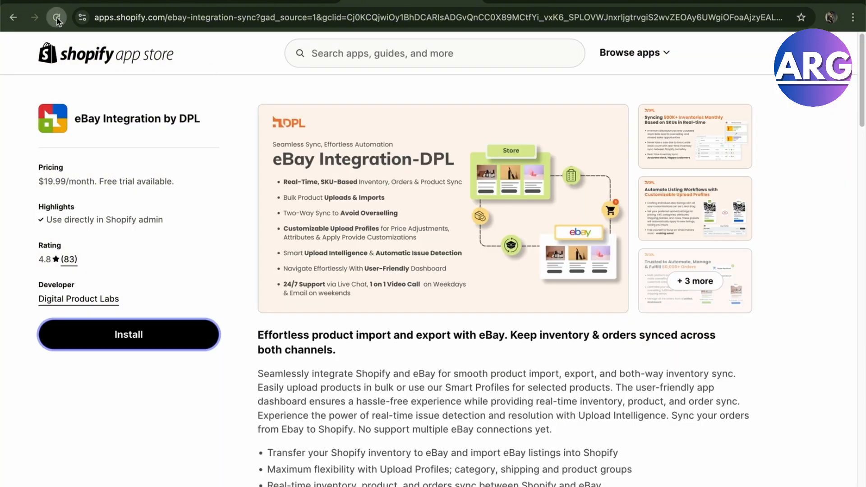
pyautogui.click(128, 334)
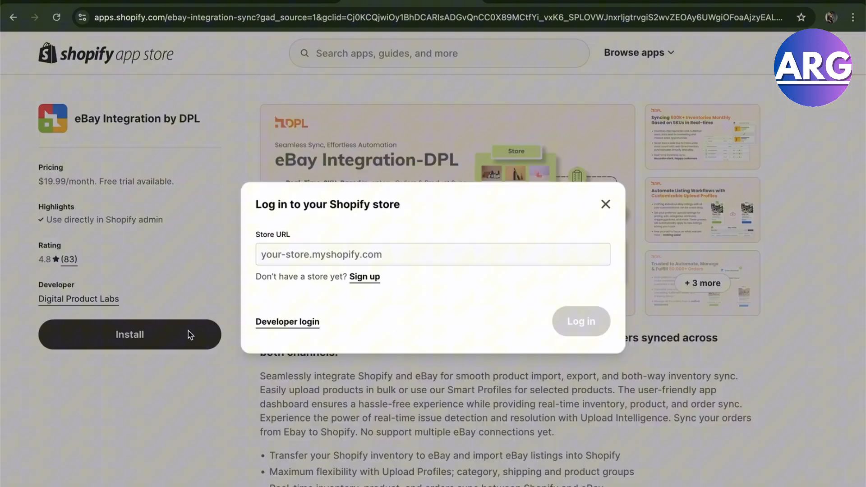
pyautogui.click(605, 205)
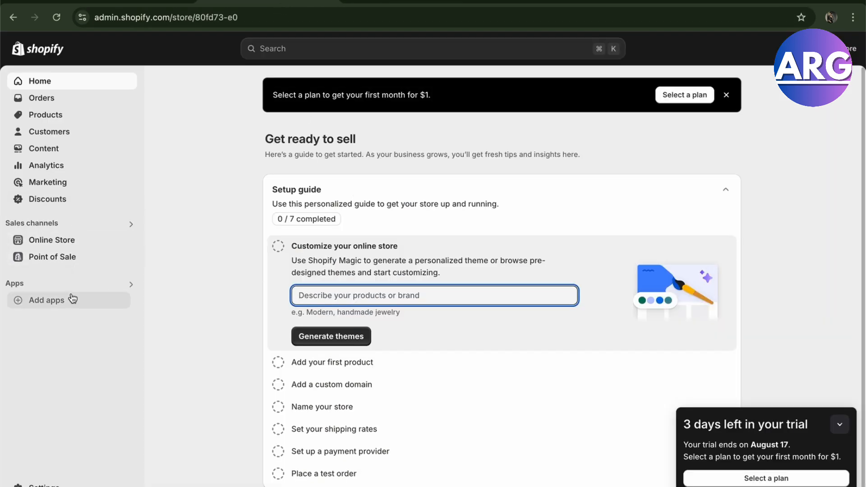
# - Show the Picked for you recommended apps from the admin sidebar
pyautogui.click(45, 300)
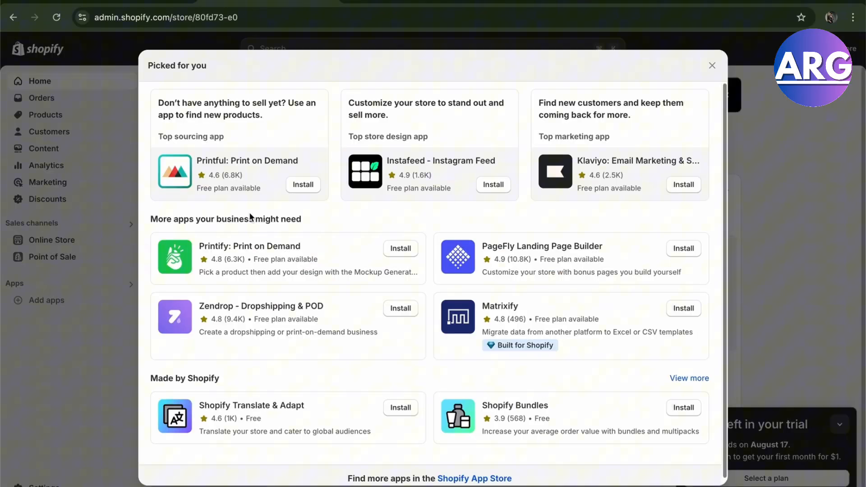
pyautogui.moveTo(614, 136)
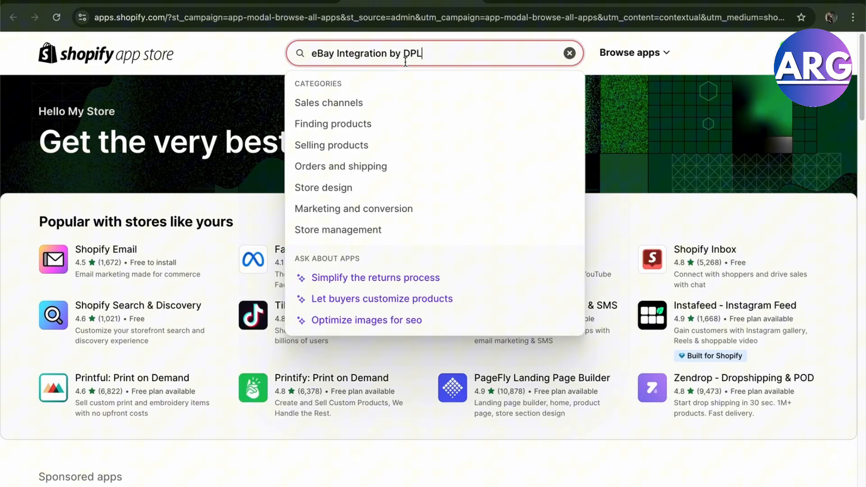
# - Run the App Store search for 'eBay Integration by DPL' and follow the AutoDS result
pyautogui.press('Enter')
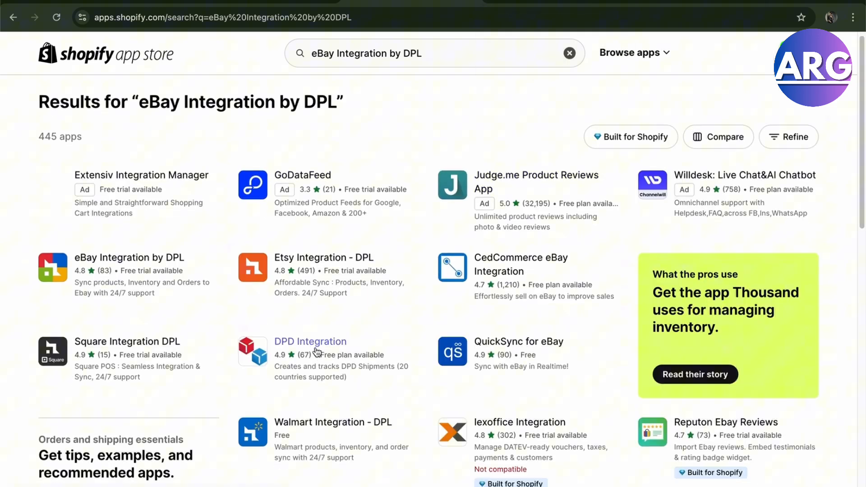
pyautogui.click(129, 257)
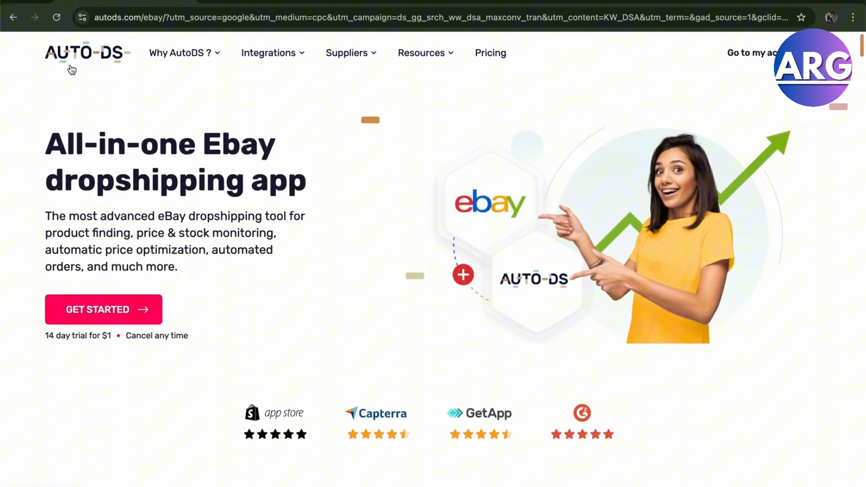
pyautogui.moveTo(129, 165)
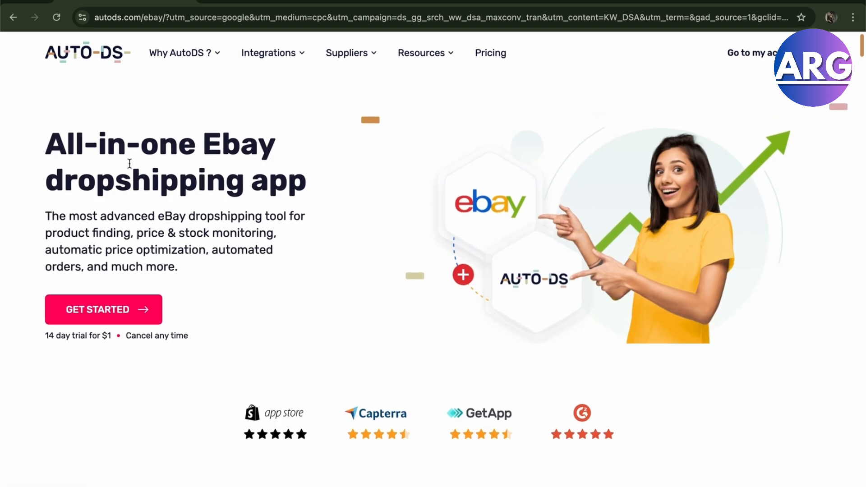
# - Scroll through the AutoDS eBay dropshipping feature sections down to the pricing table
pyautogui.scroll(-3)
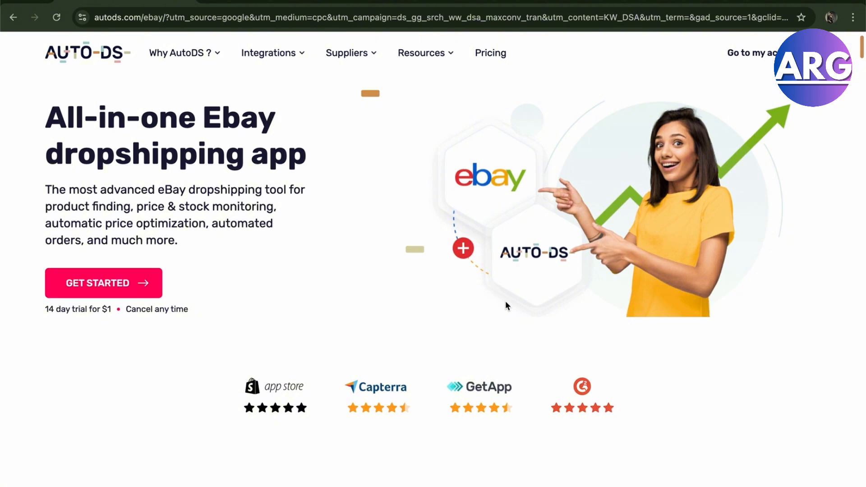
pyautogui.scroll(-3)
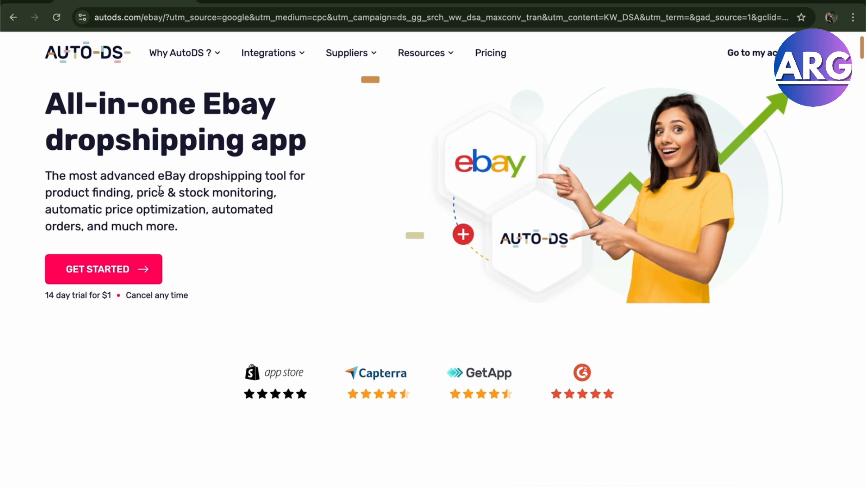
pyautogui.moveTo(208, 222)
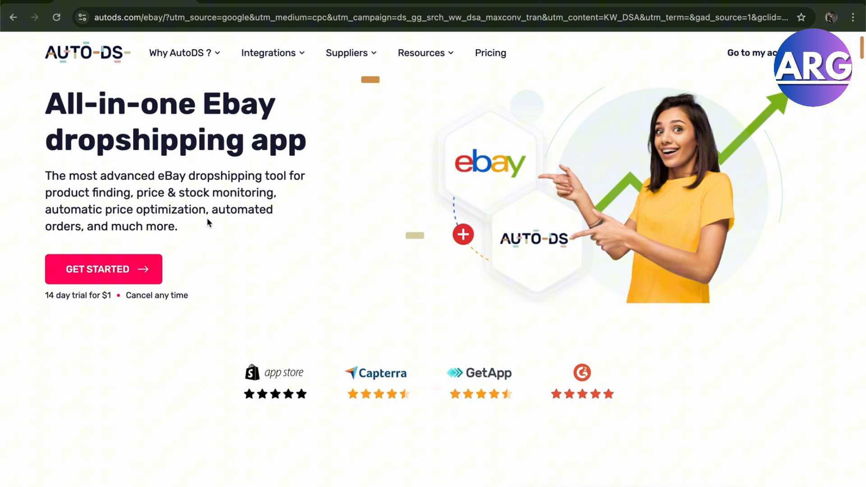
pyautogui.scroll(-3)
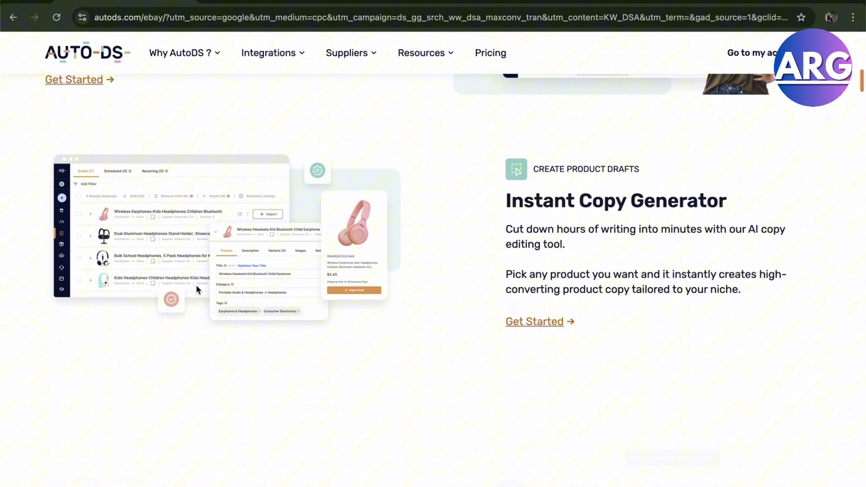
pyautogui.scroll(-3)
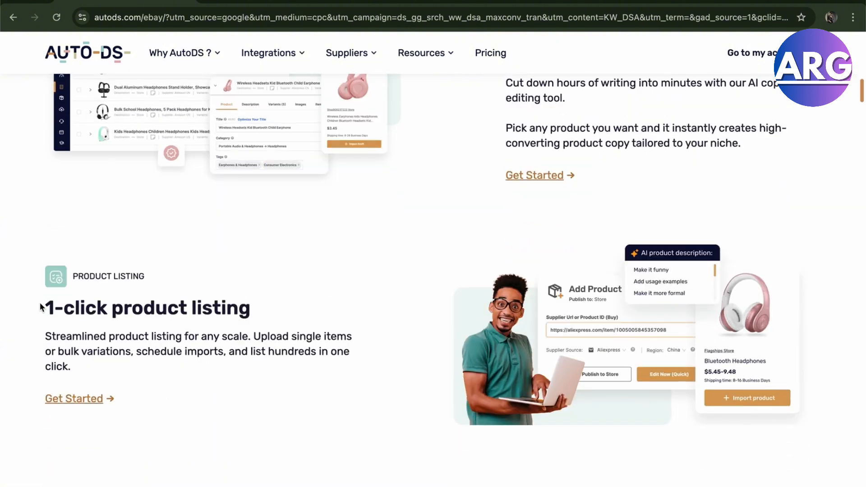
pyautogui.scroll(-3)
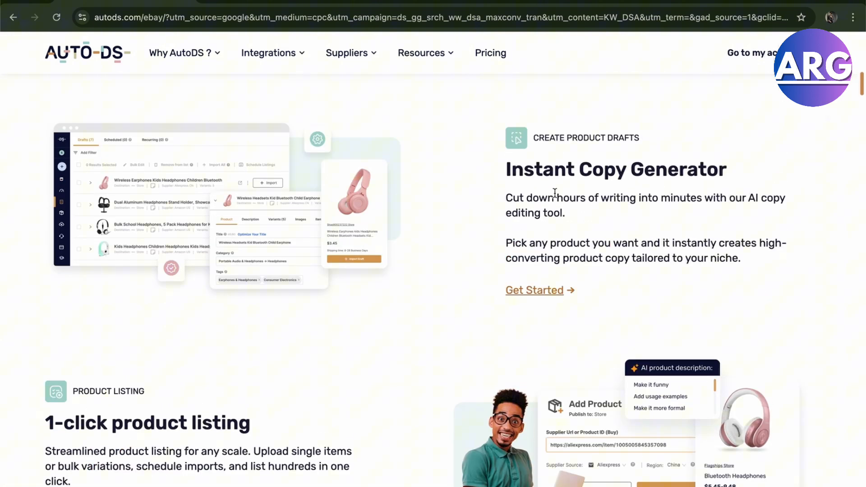
pyautogui.scroll(-3)
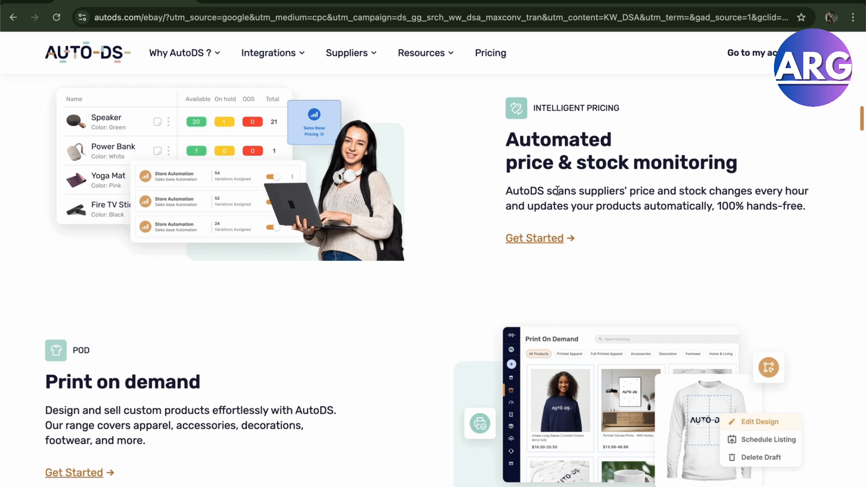
pyautogui.scroll(-3)
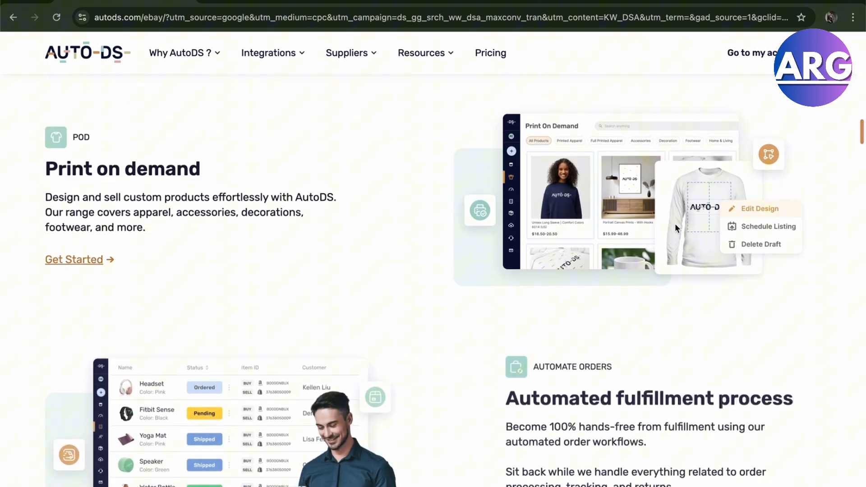
pyautogui.scroll(-3)
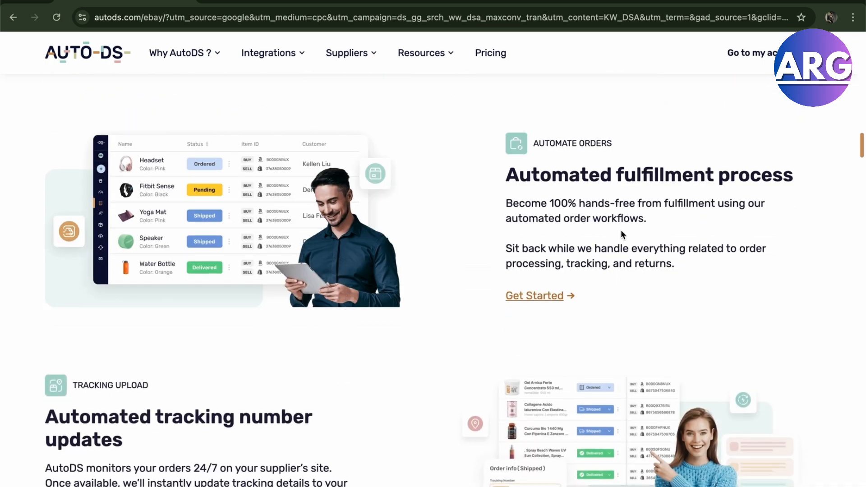
pyautogui.scroll(-3)
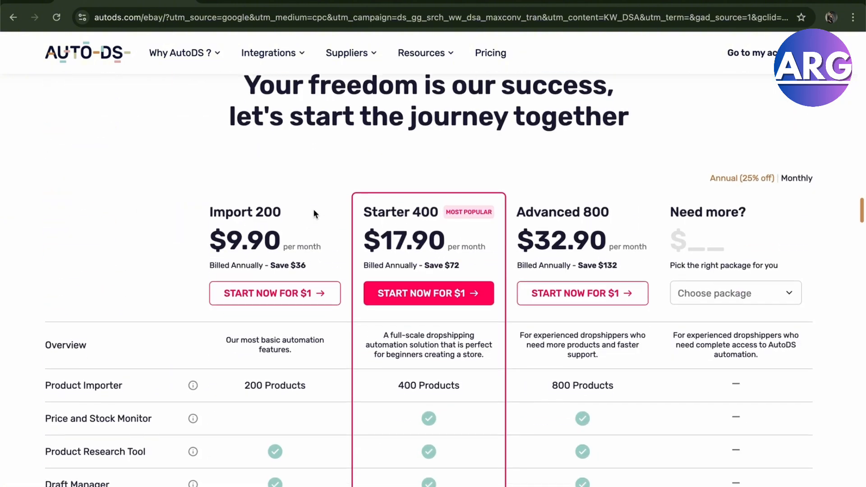
pyautogui.scroll(-3)
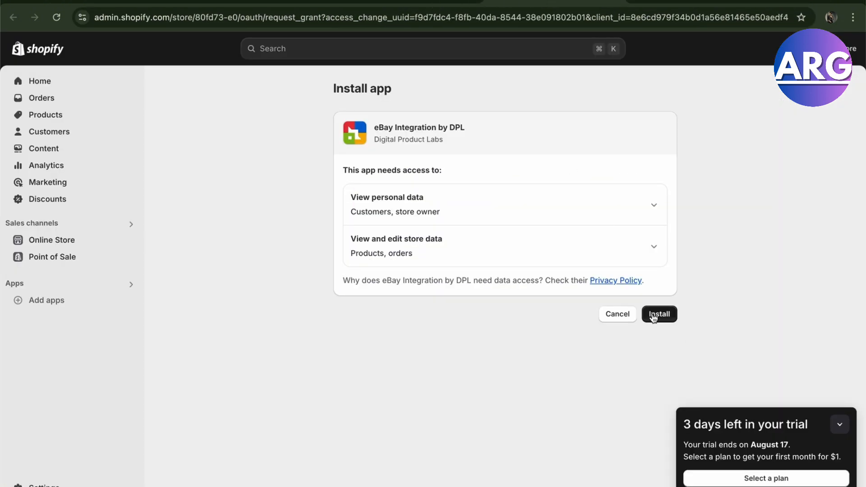
# - Approve installing eBay Integration by DPL with customer, product and order data access
pyautogui.click(658, 314)
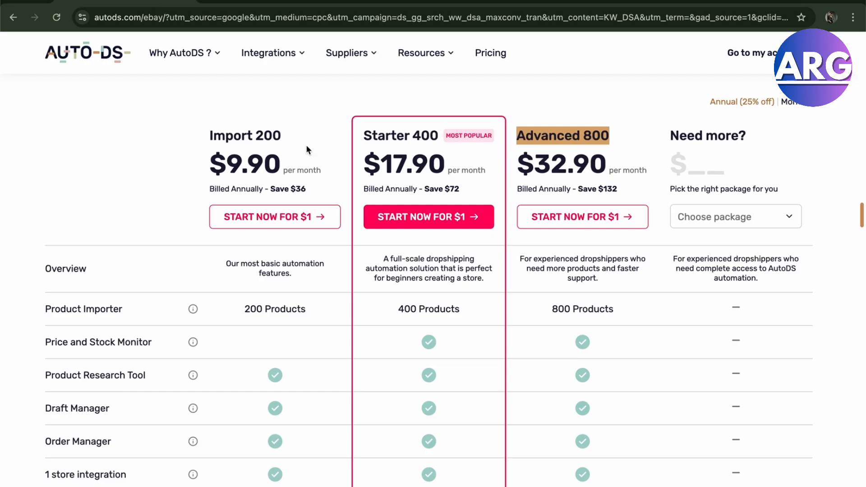
pyautogui.moveTo(316, 158)
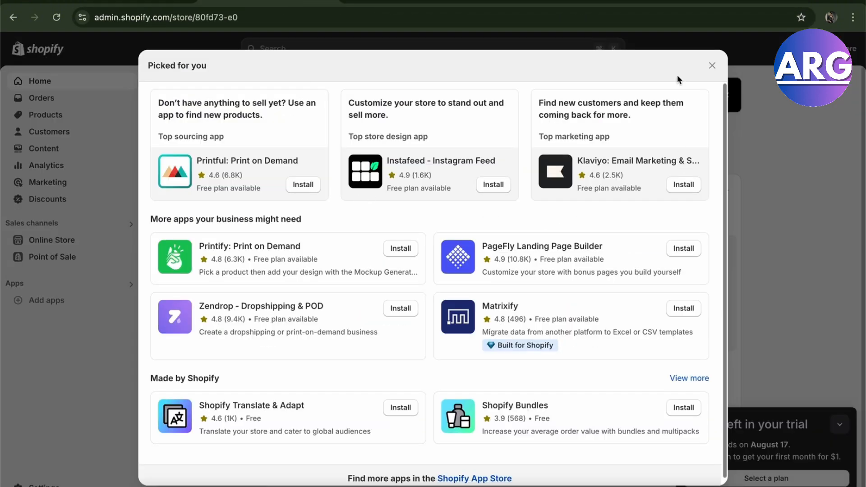
# - Close the Picked for you dialog to return to the Home setup guide
pyautogui.click(711, 65)
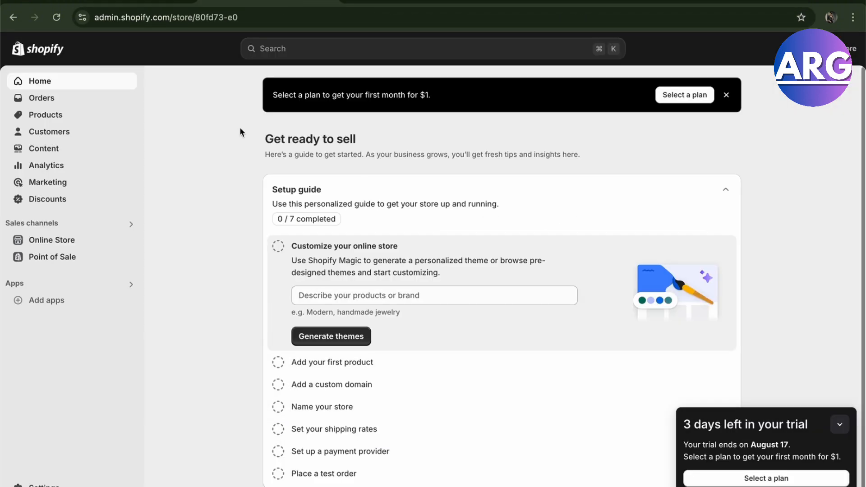